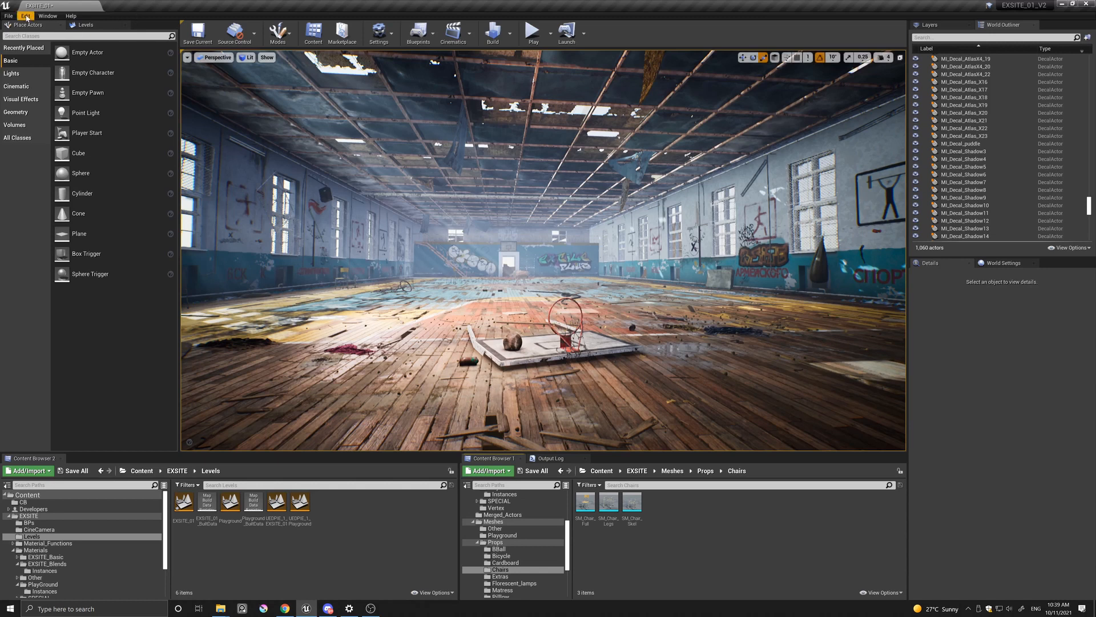
- Bring up the Plugins browser from the Edit menu to check Actor Palette is enabled
{"action": "left_click", "coordinate": [25, 15]}
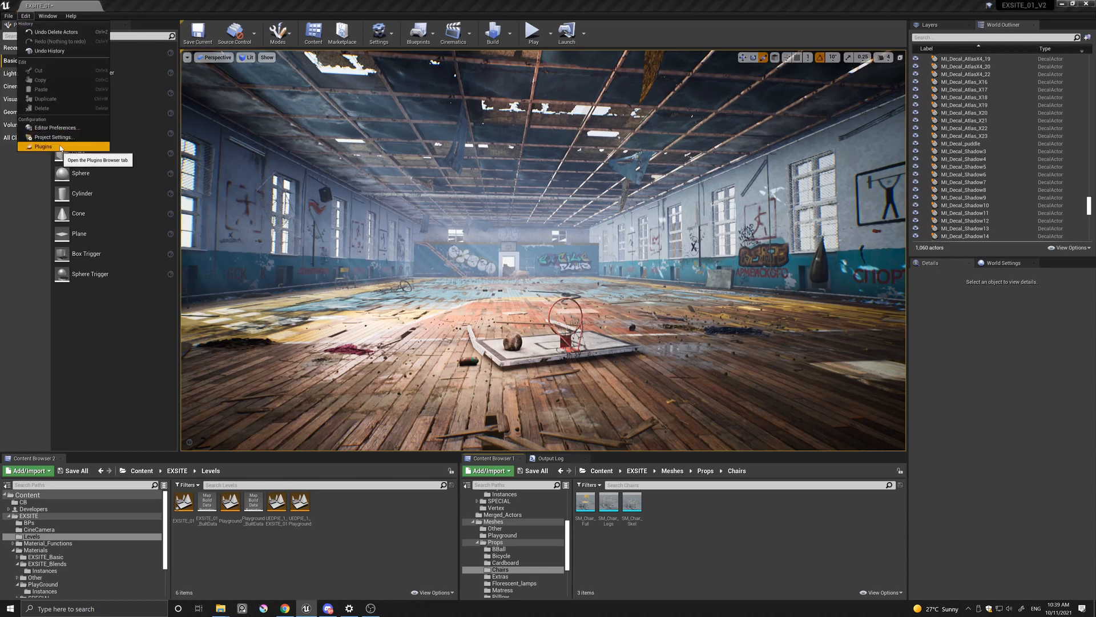
{"action": "left_click", "coordinate": [43, 147]}
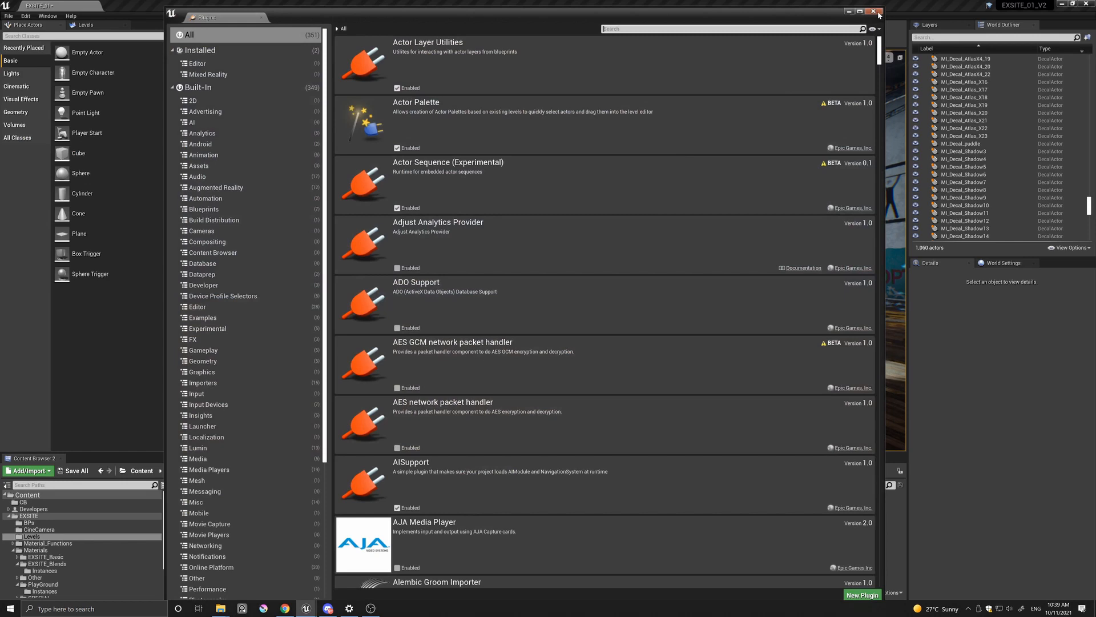
- Add a new Actor Palette window from the Window menu and move it toward the top left
{"action": "left_click", "coordinate": [879, 13]}
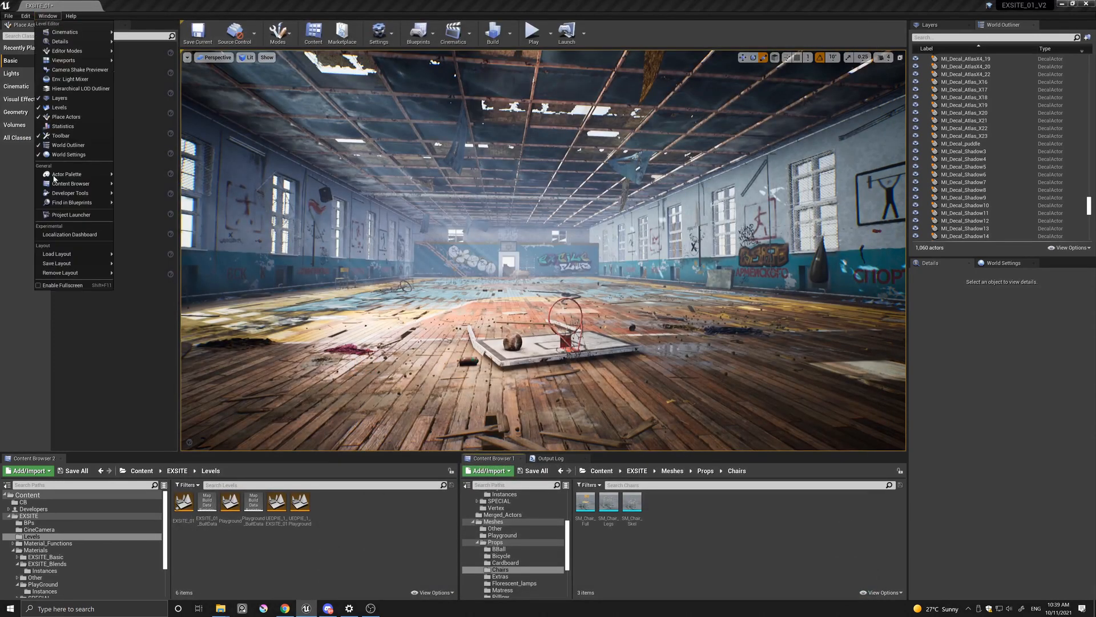
{"action": "mouse_move", "coordinate": [67, 174]}
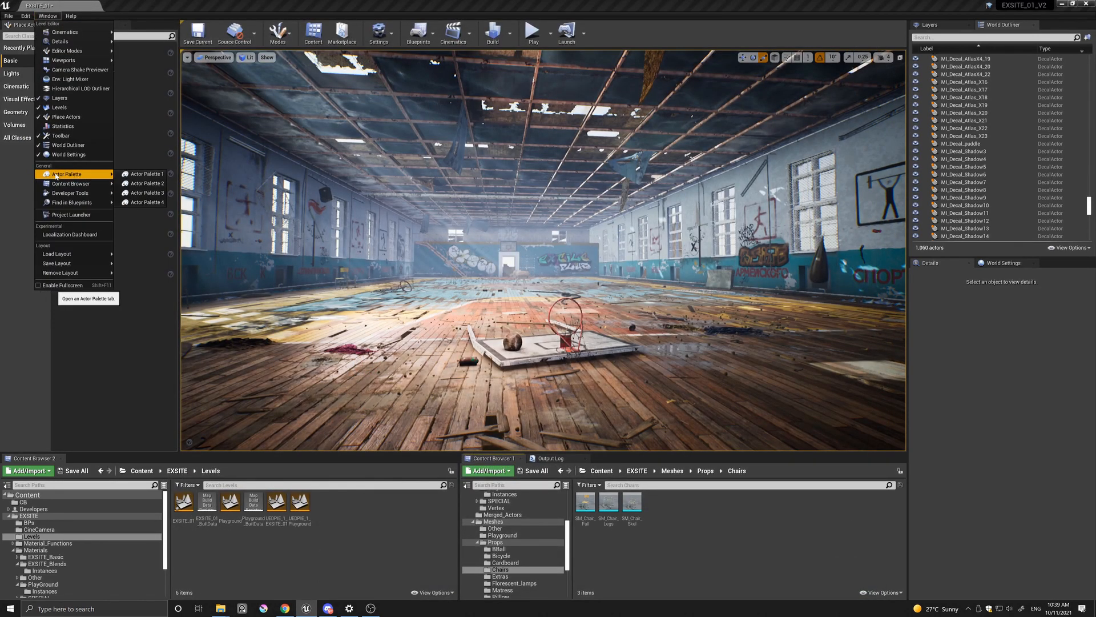
{"action": "left_click", "coordinate": [66, 174]}
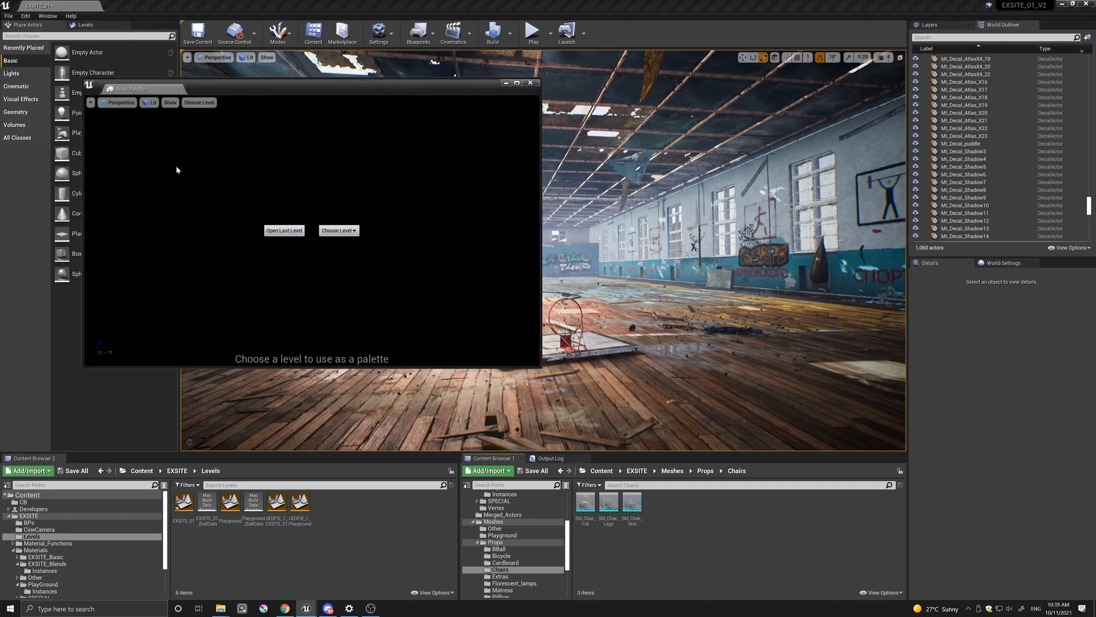
{"action": "left_click_drag", "start_coordinate": [129, 88], "coordinate": [108, 62]}
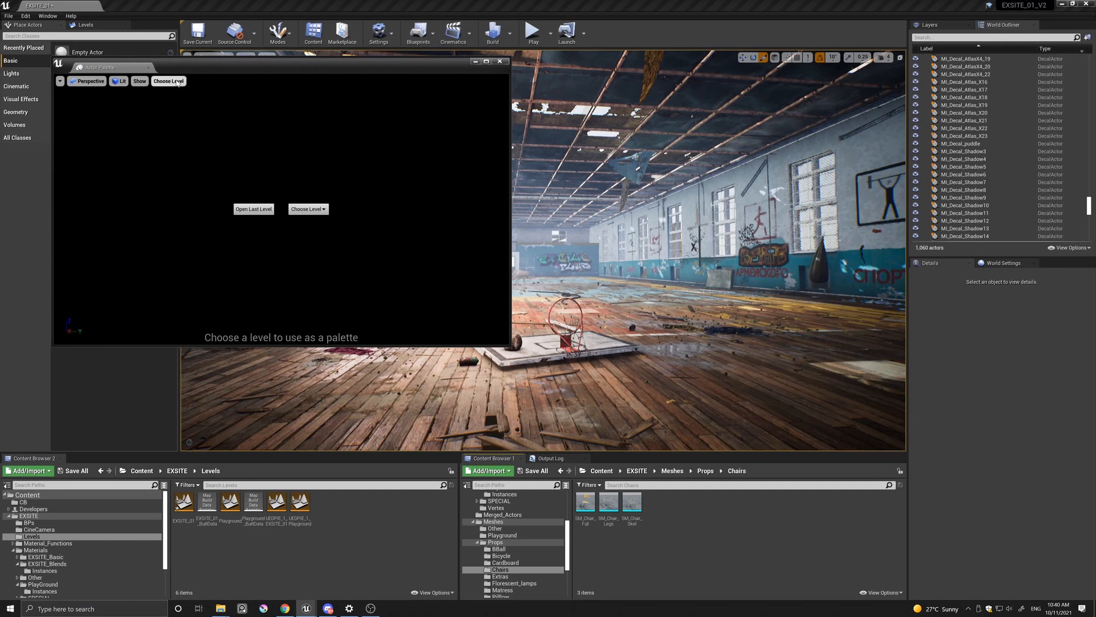
- Choose EXSITE_01 from Recent Levels as the palette level
{"action": "left_click", "coordinate": [168, 81]}
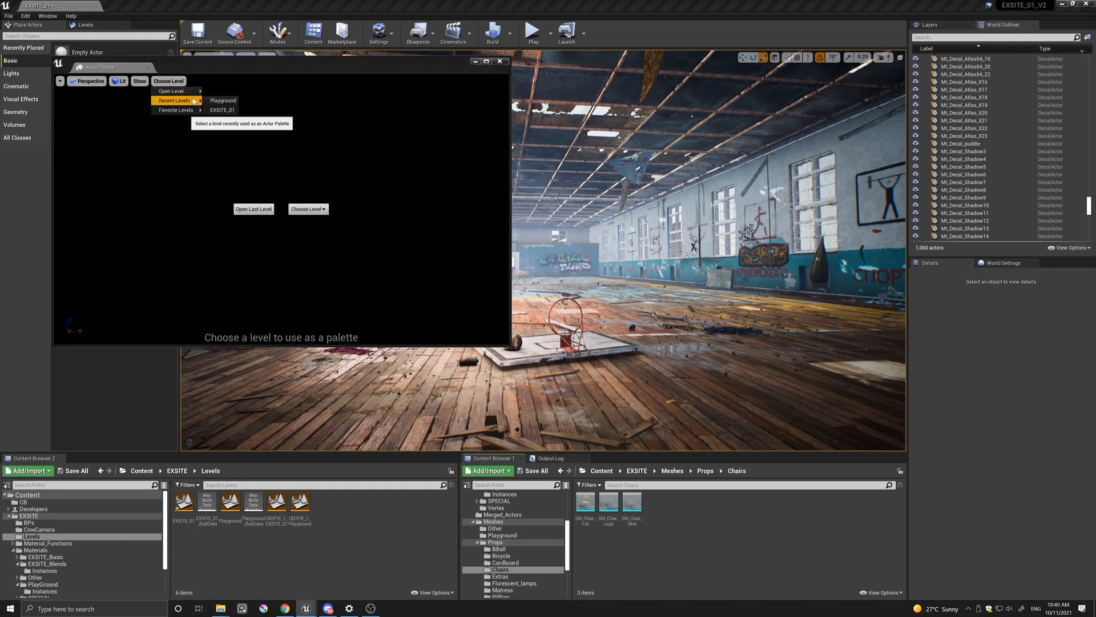
{"action": "mouse_move", "coordinate": [222, 110]}
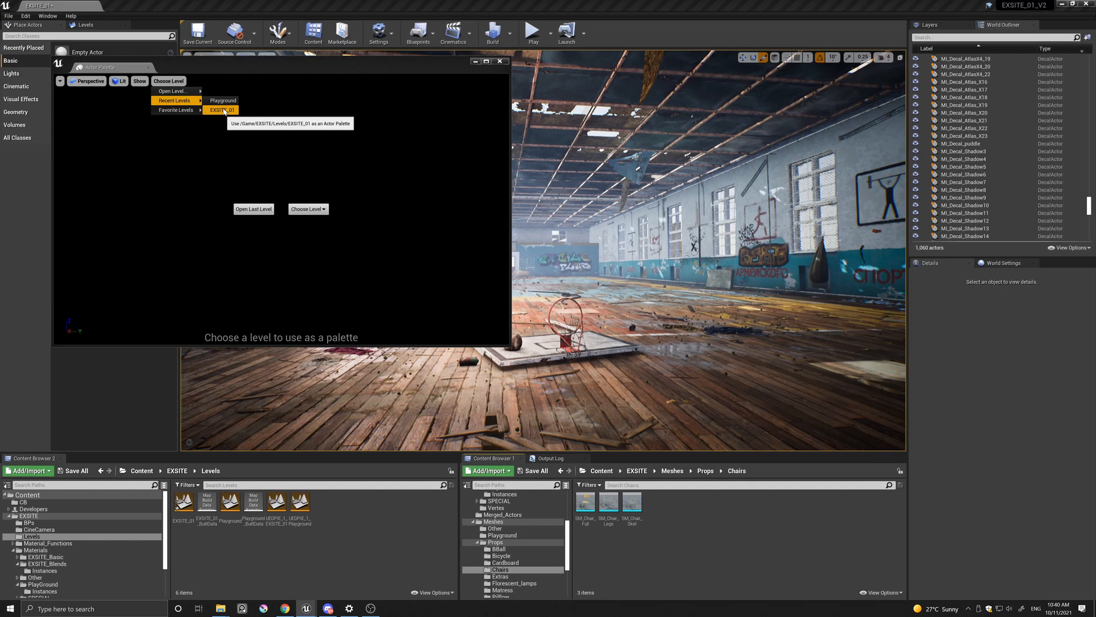
{"action": "left_click", "coordinate": [221, 109]}
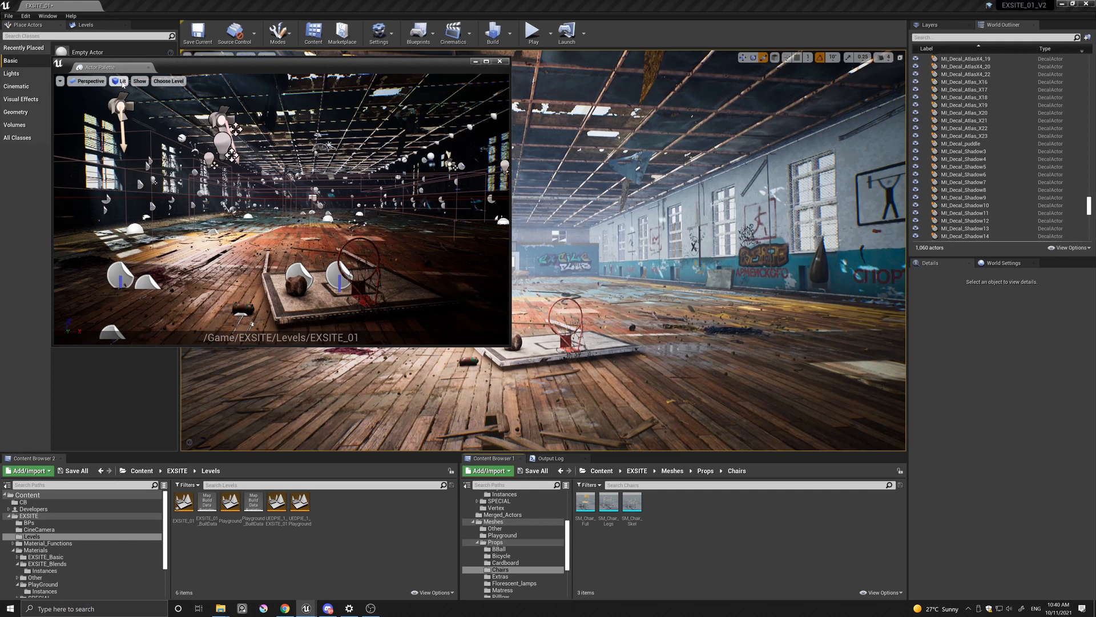
{"action": "left_click", "coordinate": [120, 80]}
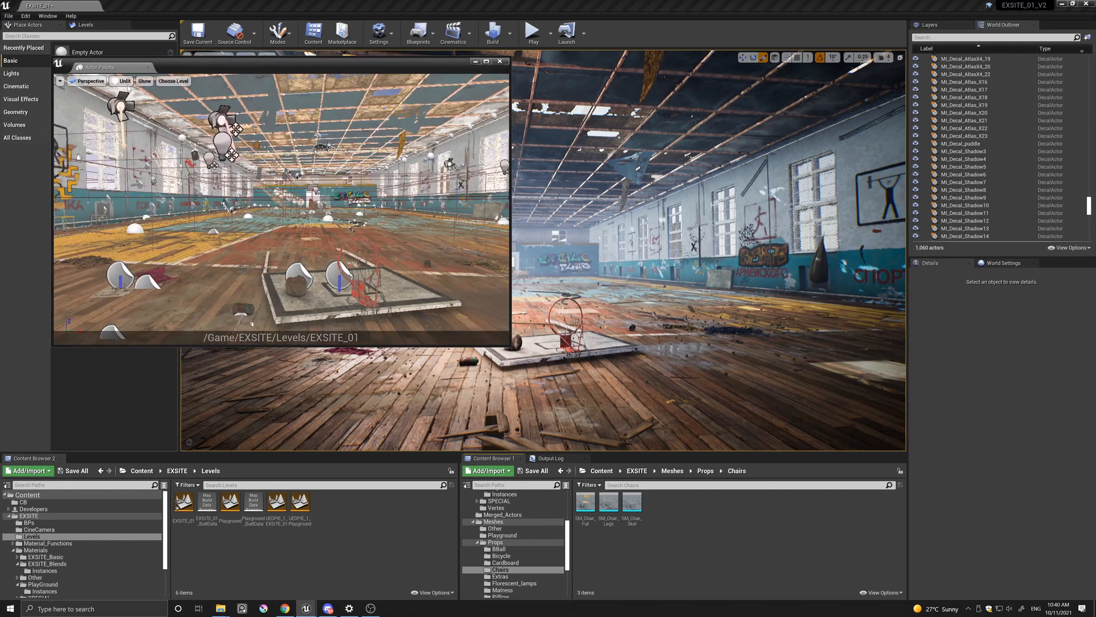
{"action": "left_click", "coordinate": [126, 80]}
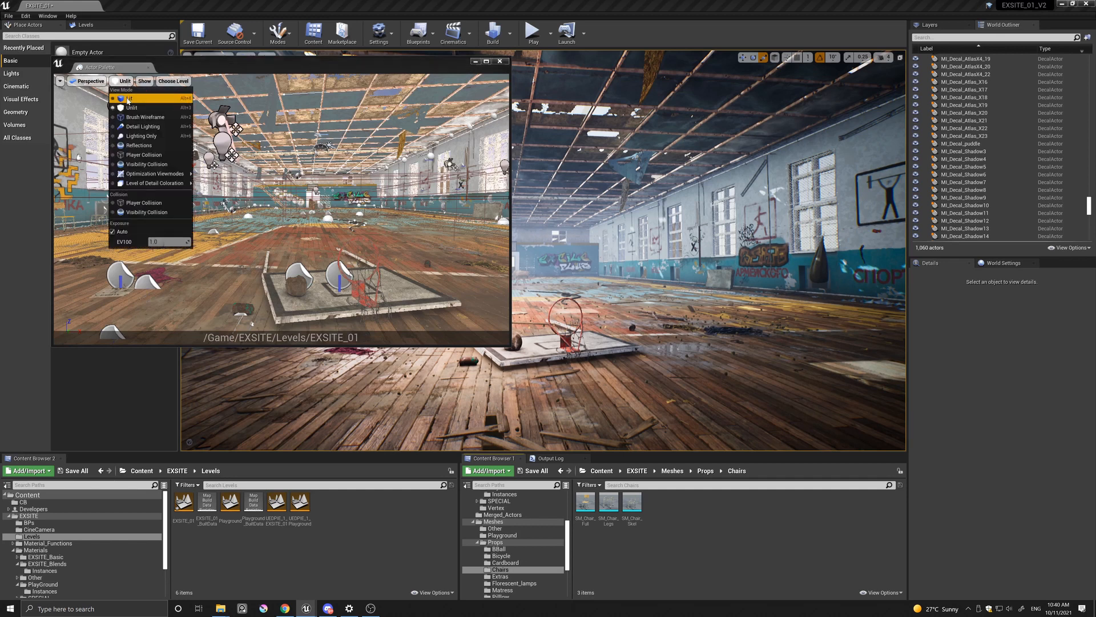
{"action": "mouse_move", "coordinate": [130, 107]}
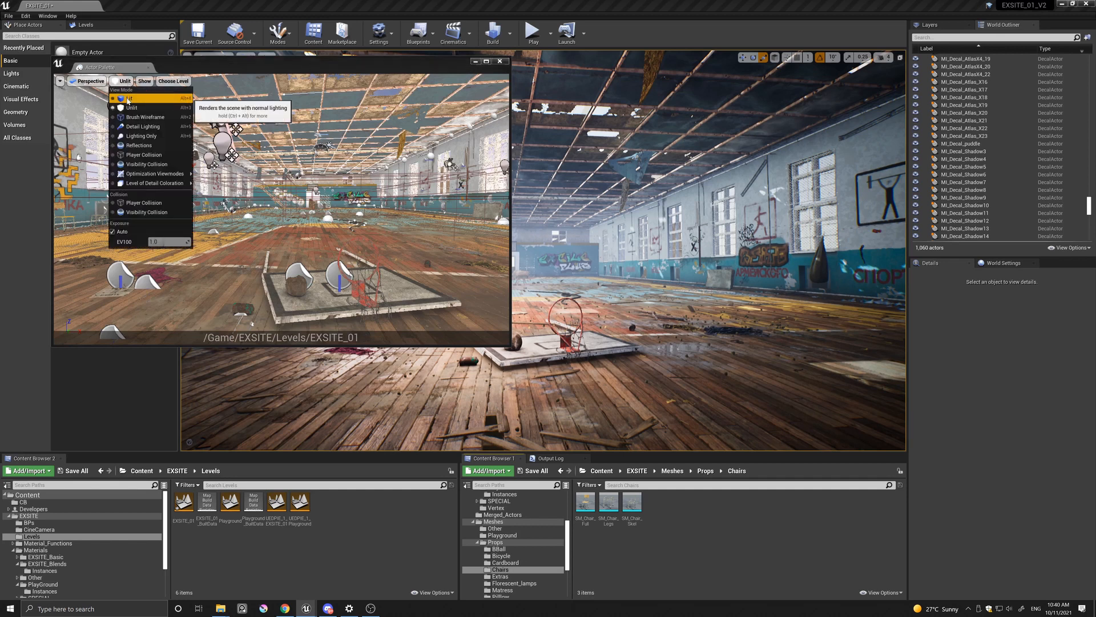
{"action": "left_click", "coordinate": [145, 81]}
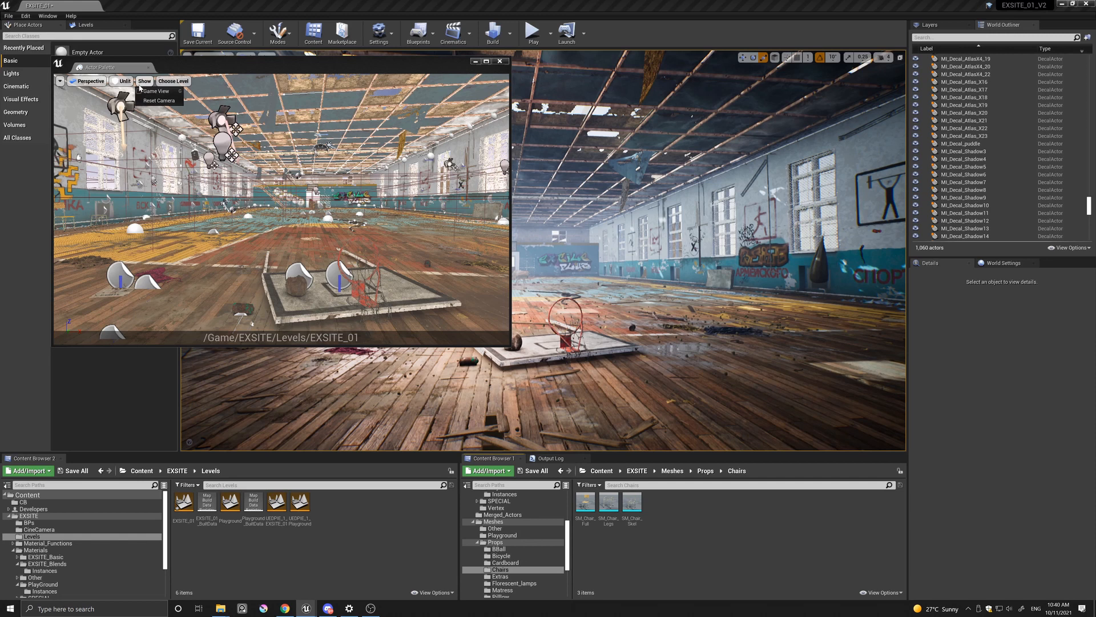
{"action": "left_click", "coordinate": [89, 81]}
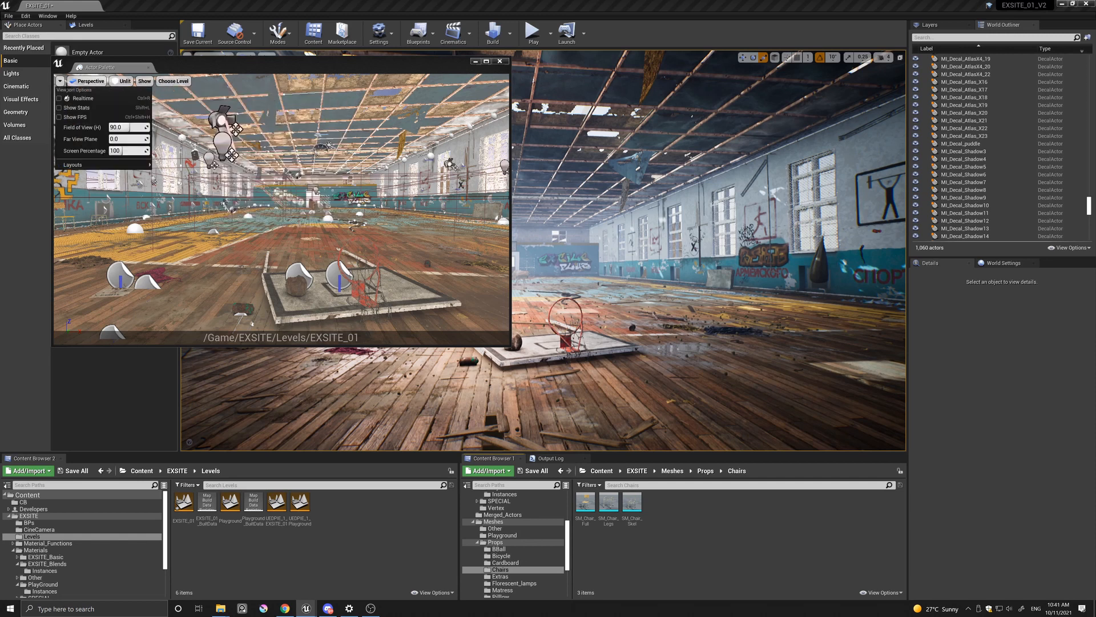
{"action": "left_click", "coordinate": [172, 81]}
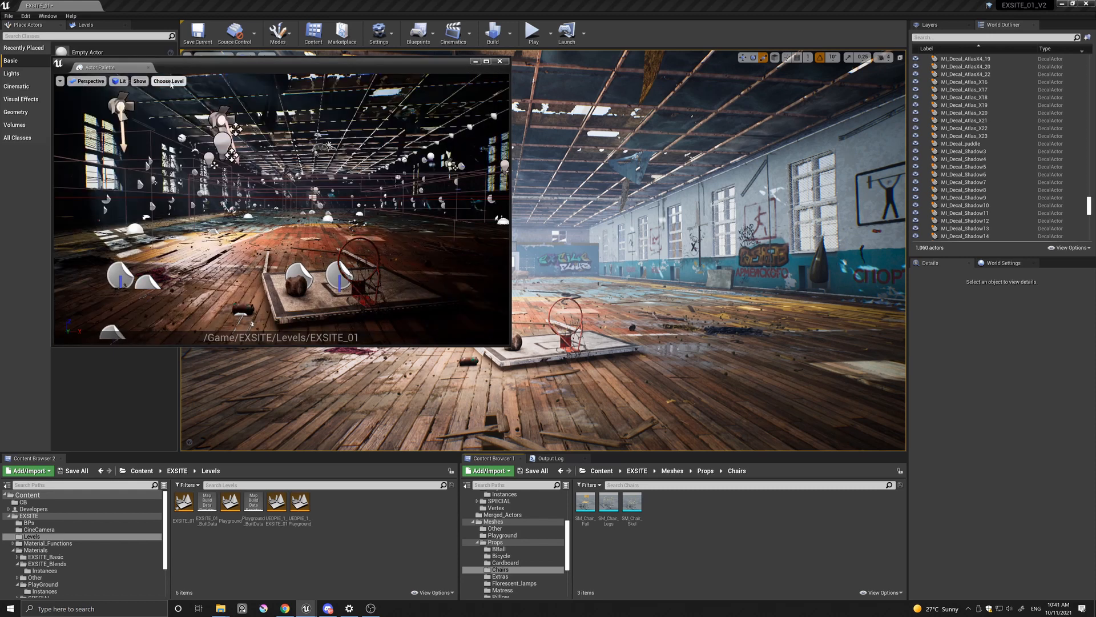
{"action": "left_click", "coordinate": [168, 81]}
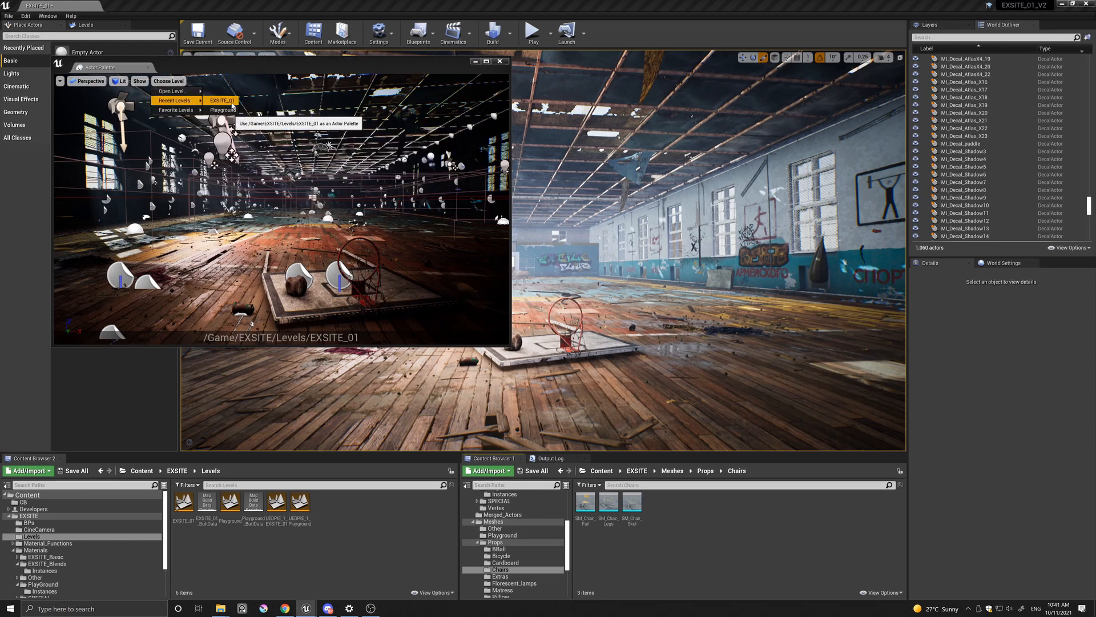
- Switch the palette to the recently used Playground level with its chair and crate
{"action": "left_click", "coordinate": [225, 109]}
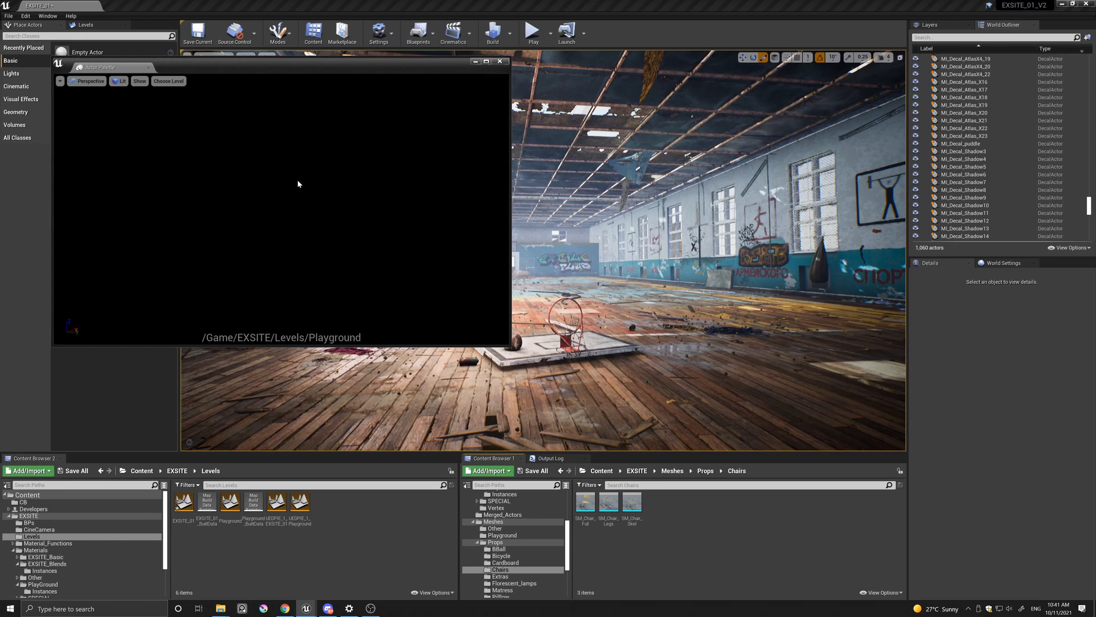
{"action": "mouse_move", "coordinate": [384, 157]}
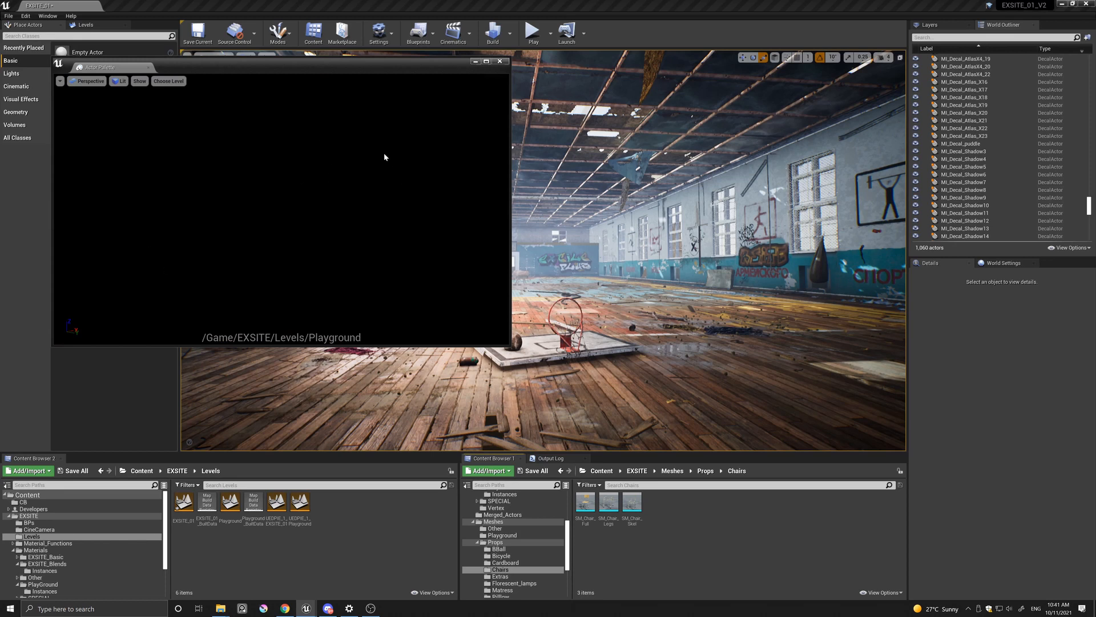
{"action": "mouse_move", "coordinate": [228, 277]}
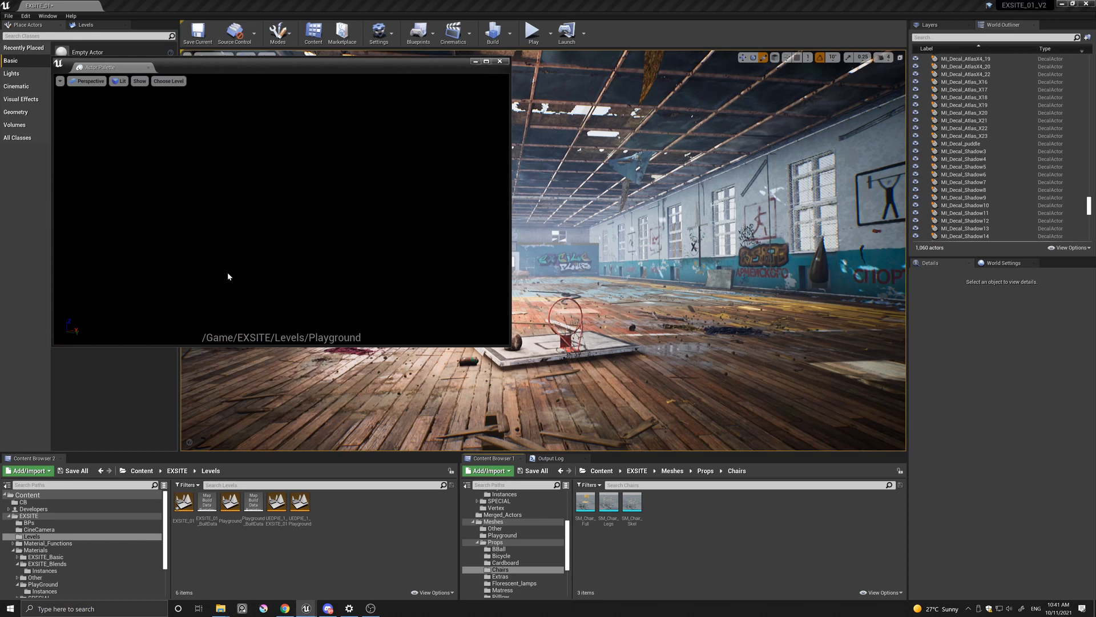
{"action": "mouse_move", "coordinate": [264, 168]}
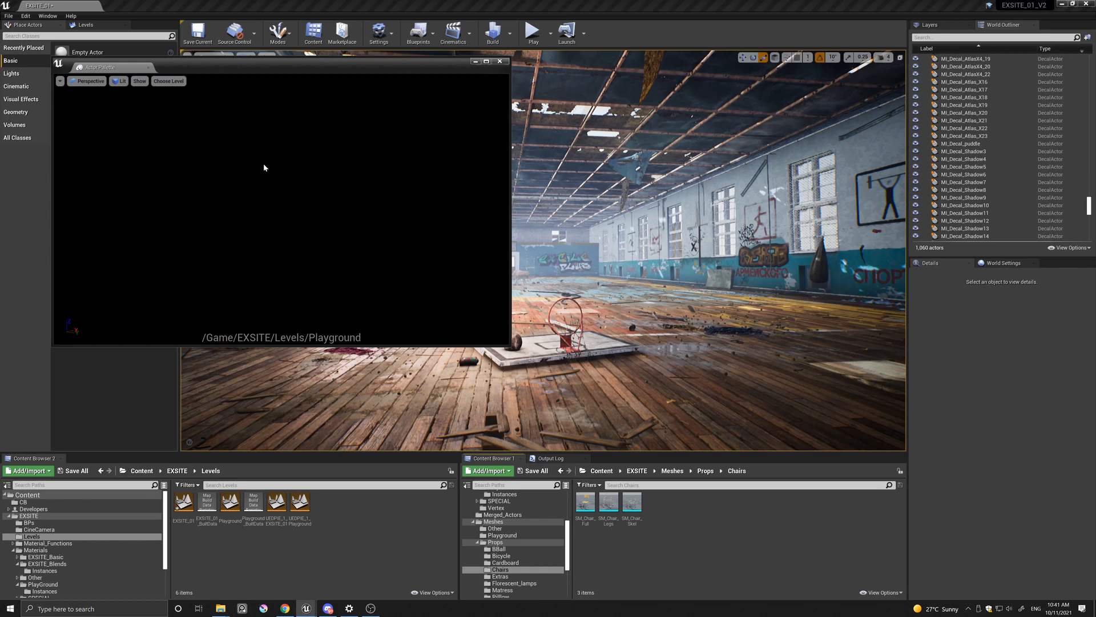
{"action": "mouse_move", "coordinate": [188, 121]}
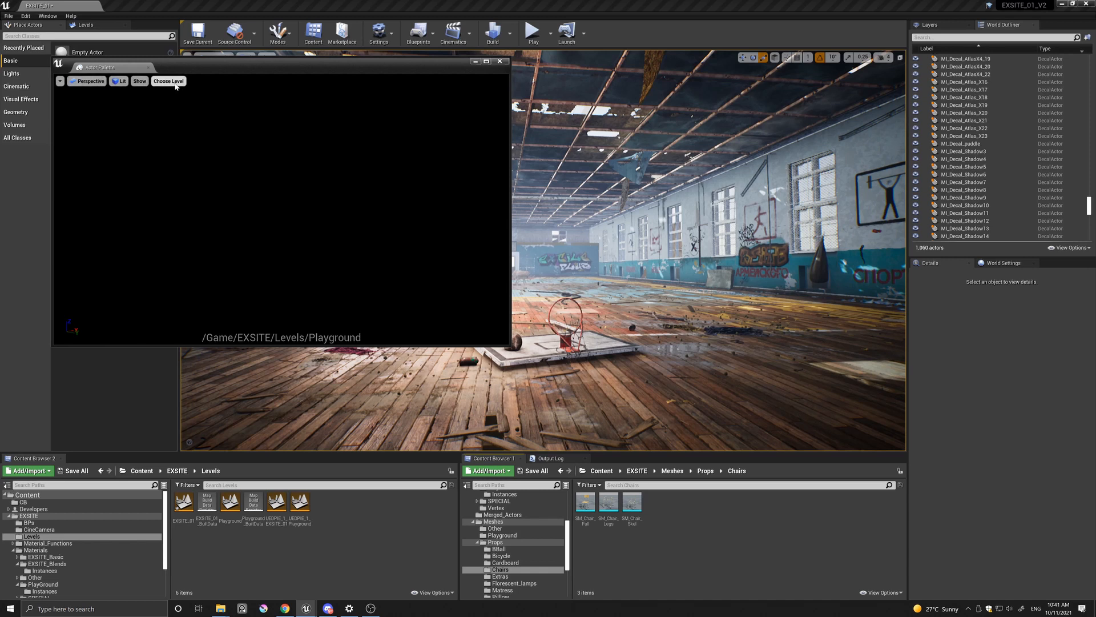
{"action": "left_click", "coordinate": [168, 81]}
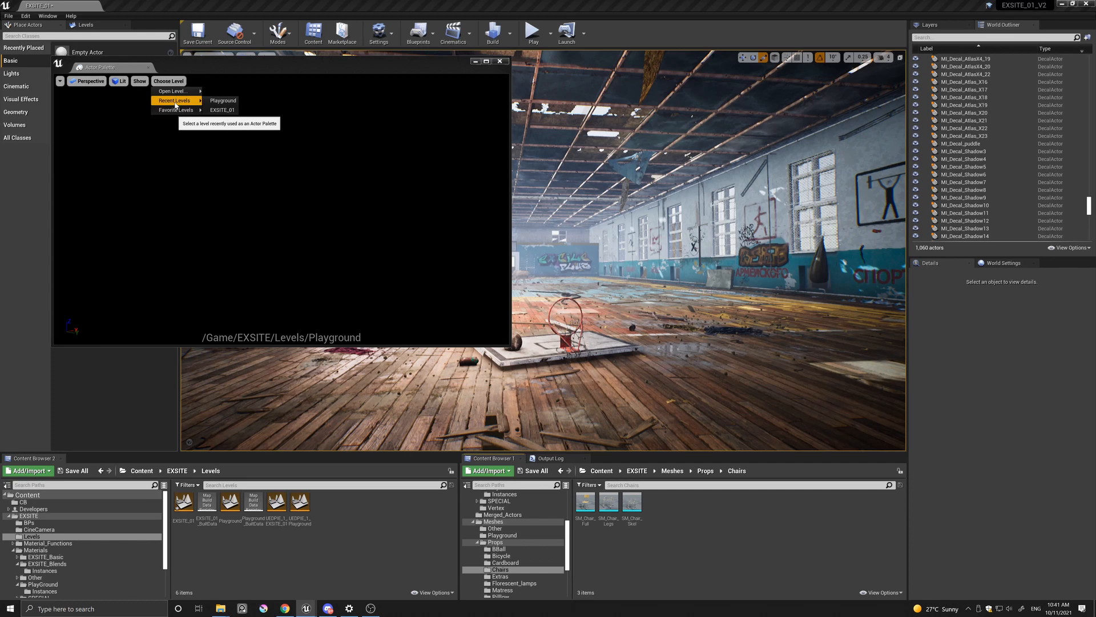
{"action": "left_click", "coordinate": [223, 100]}
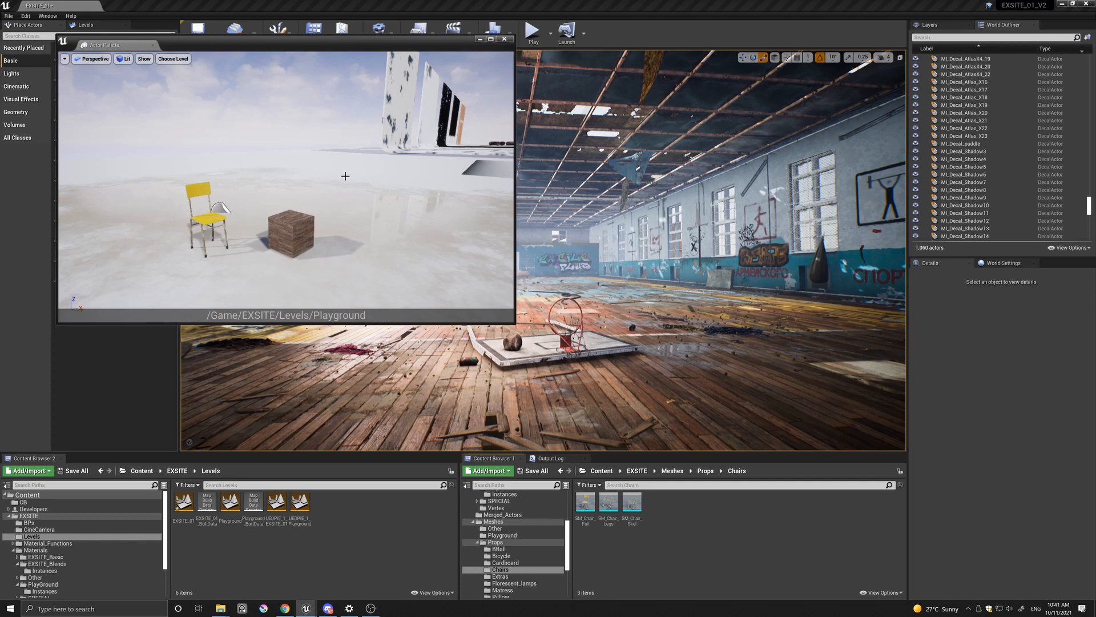
{"action": "mouse_move", "coordinate": [299, 205]}
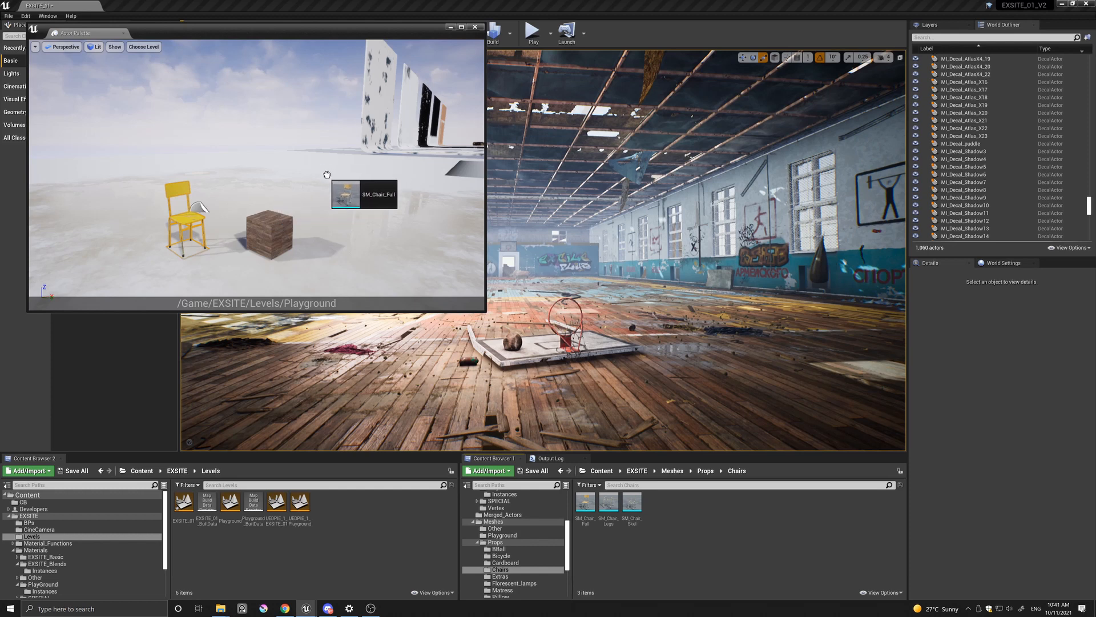
- Drag SM_Chair_Full from the palette into the gym level, then pick the cube
{"action": "left_click_drag", "start_coordinate": [364, 194], "coordinate": [255, 212]}
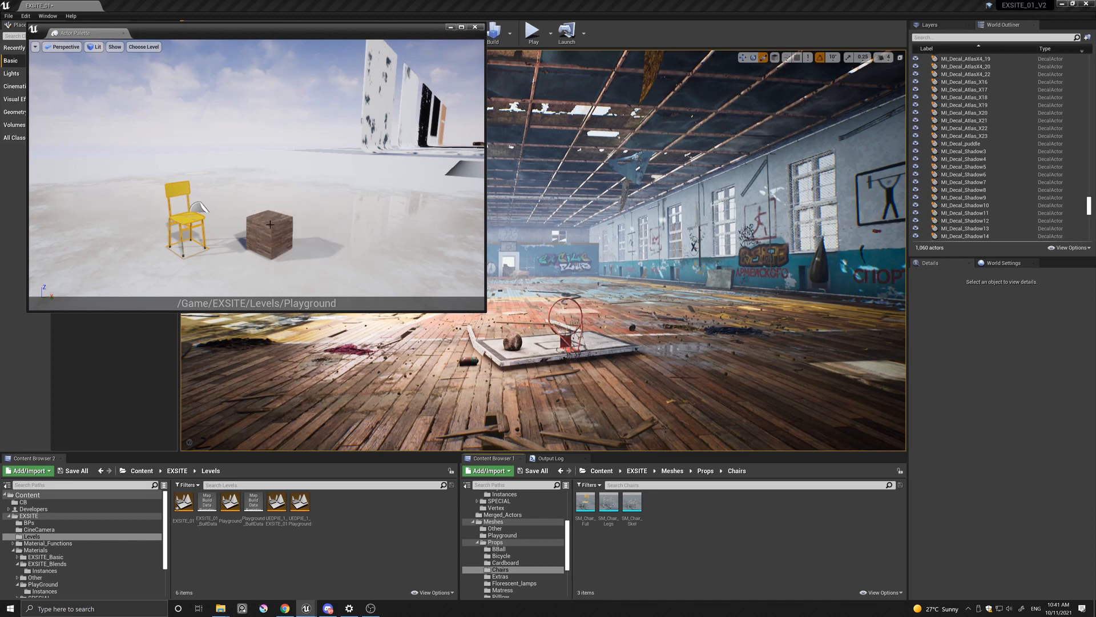
{"action": "left_click", "coordinate": [270, 241]}
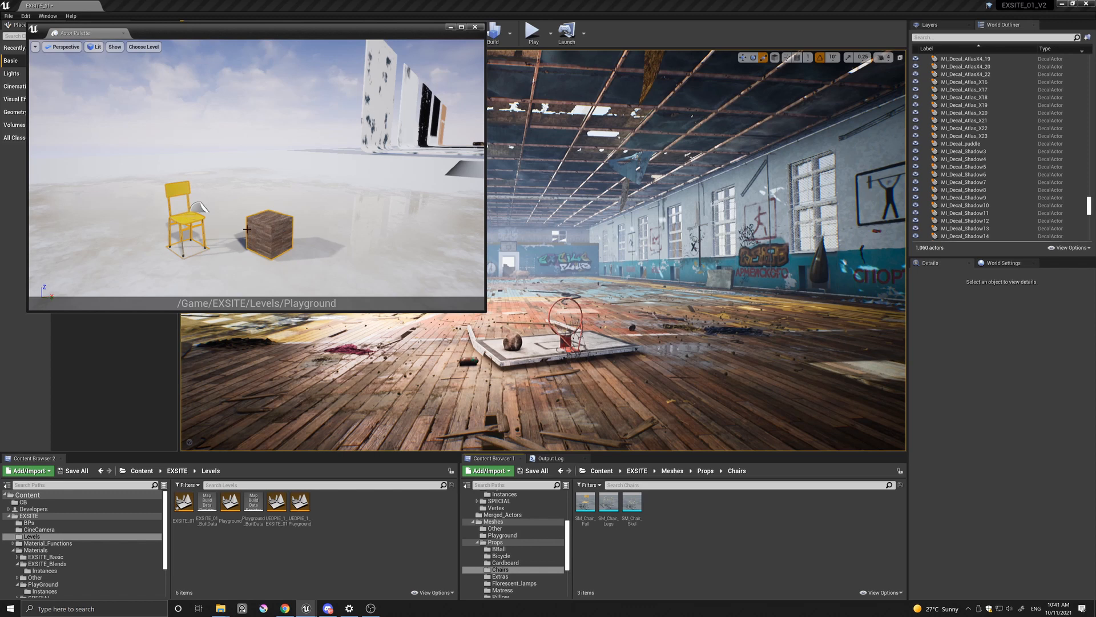
{"action": "mouse_move", "coordinate": [273, 202]}
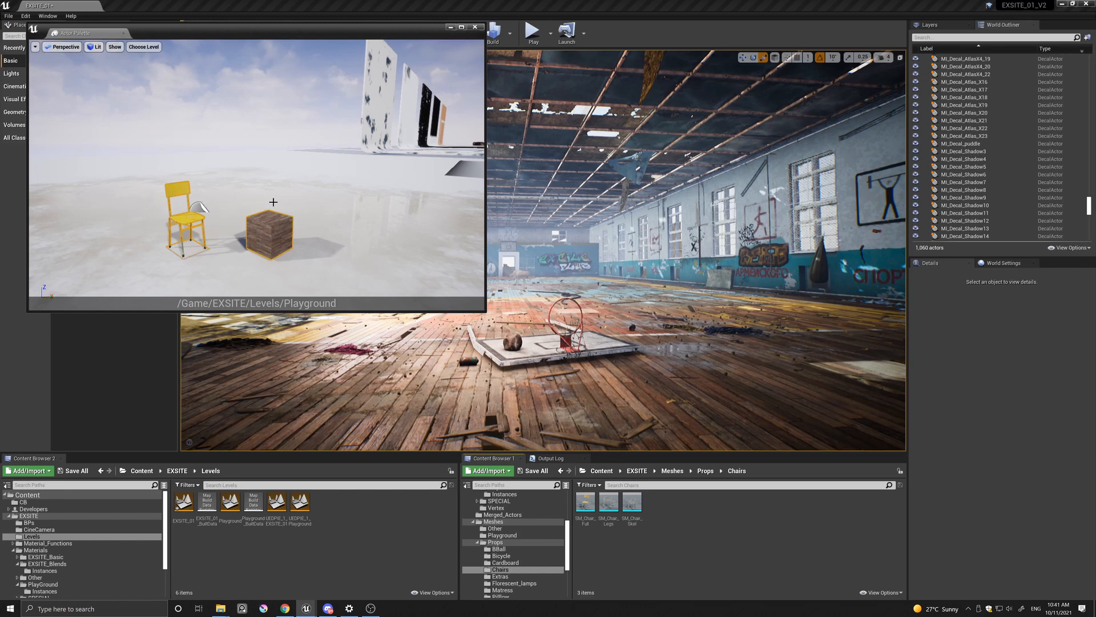
{"action": "mouse_move", "coordinate": [185, 217]}
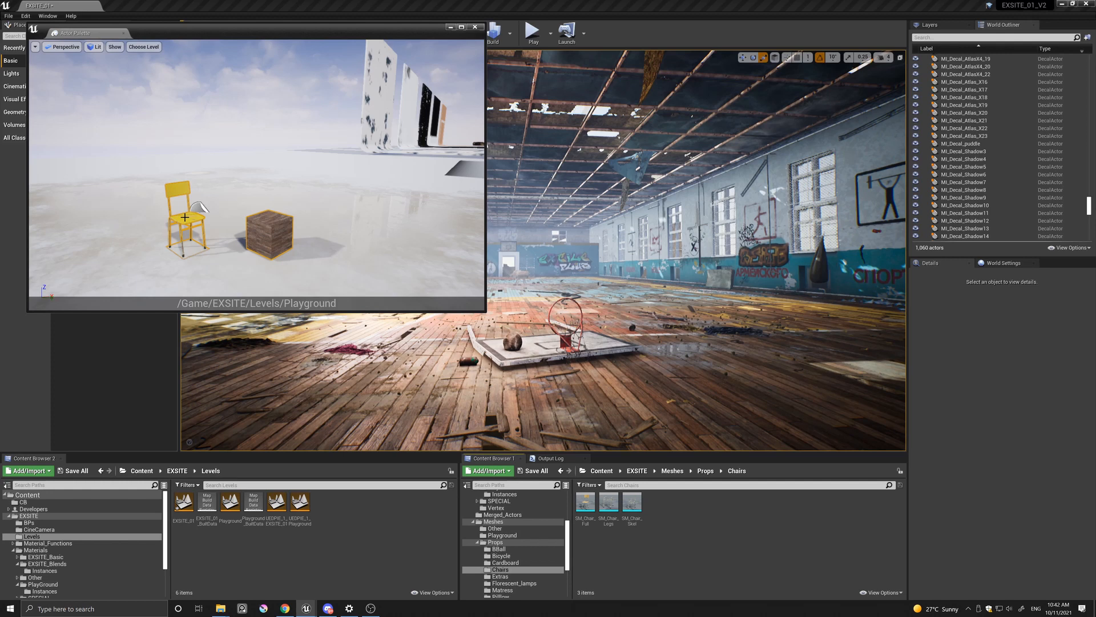
{"action": "mouse_move", "coordinate": [207, 207]}
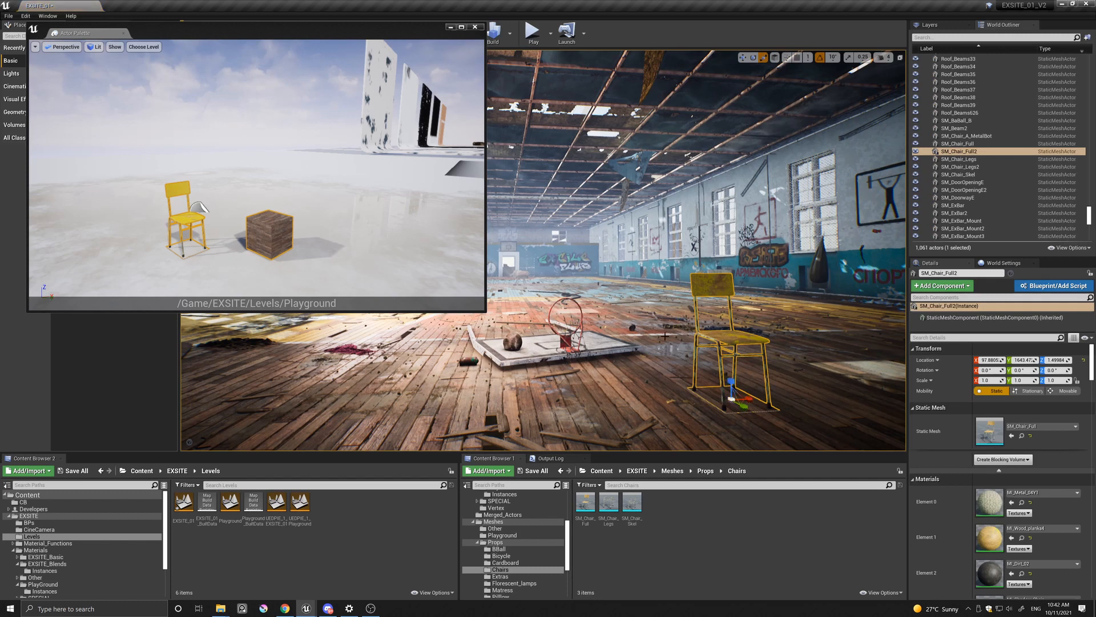
{"action": "mouse_move", "coordinate": [629, 285]}
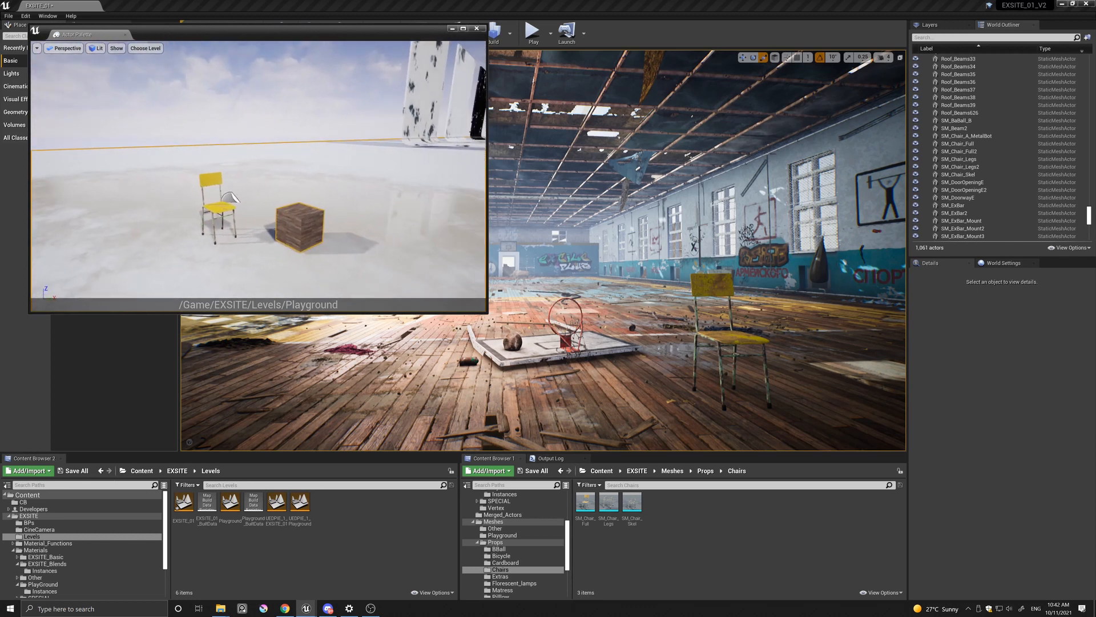
- Bring the cube into the gym beside the chair and raise it with the Z gizmo
{"action": "left_click", "coordinate": [302, 227]}
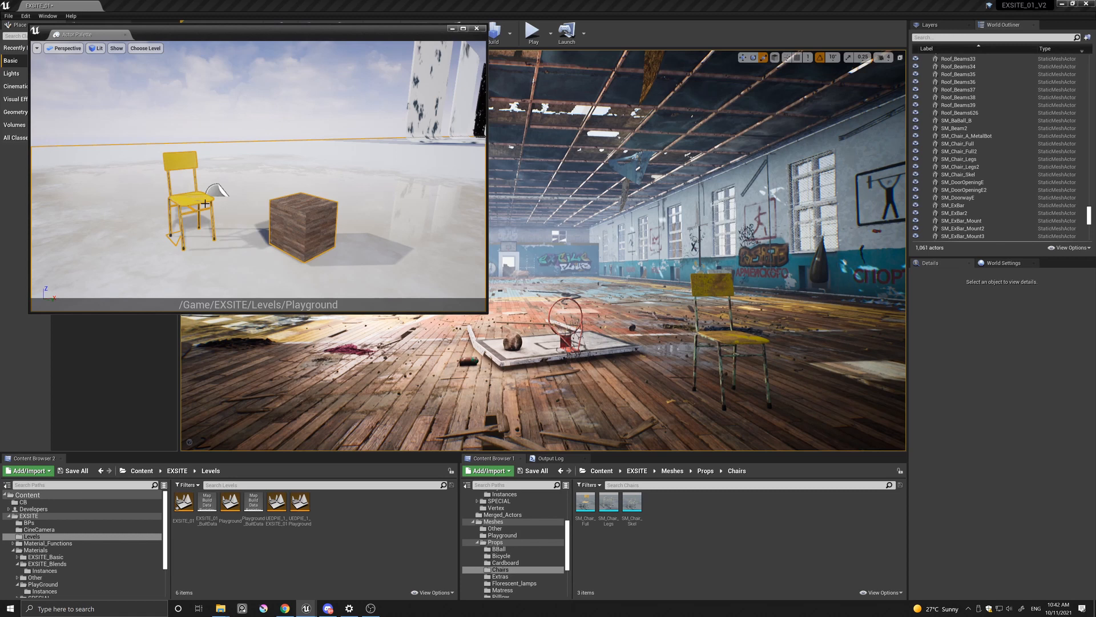
{"action": "mouse_move", "coordinate": [177, 184]}
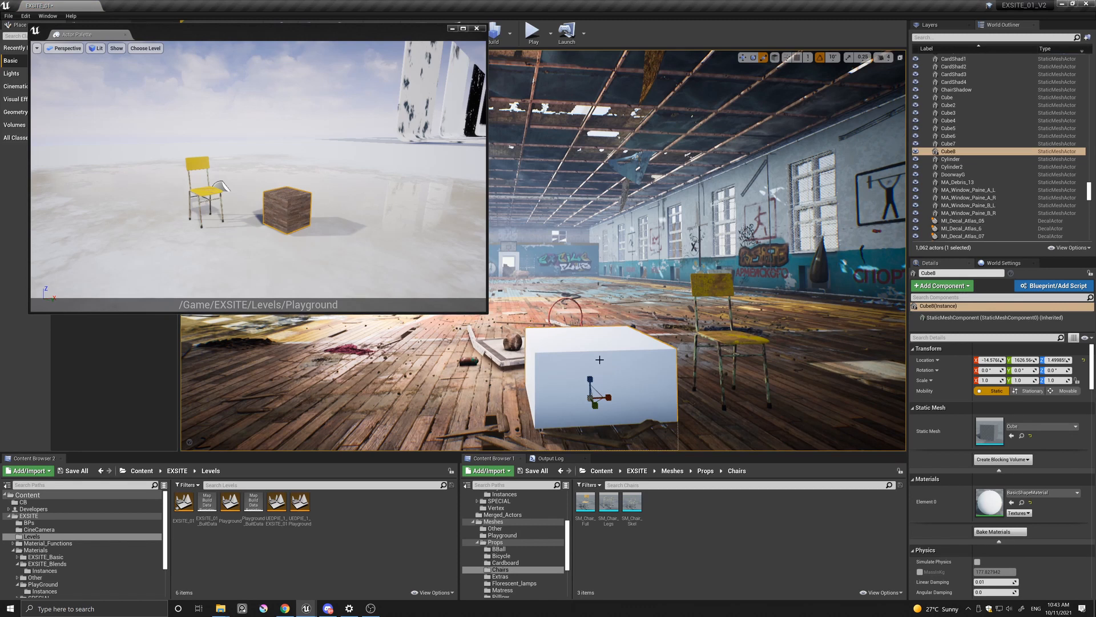
{"action": "left_click_drag", "start_coordinate": [600, 359], "coordinate": [589, 366]}
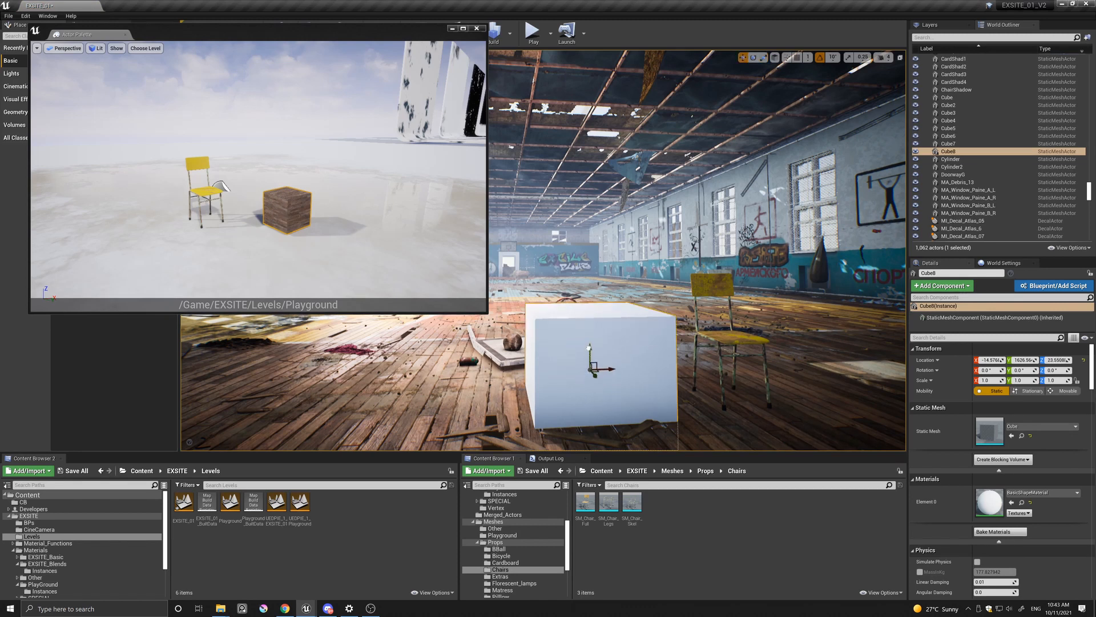
{"action": "left_click_drag", "start_coordinate": [593, 370], "coordinate": [602, 336]}
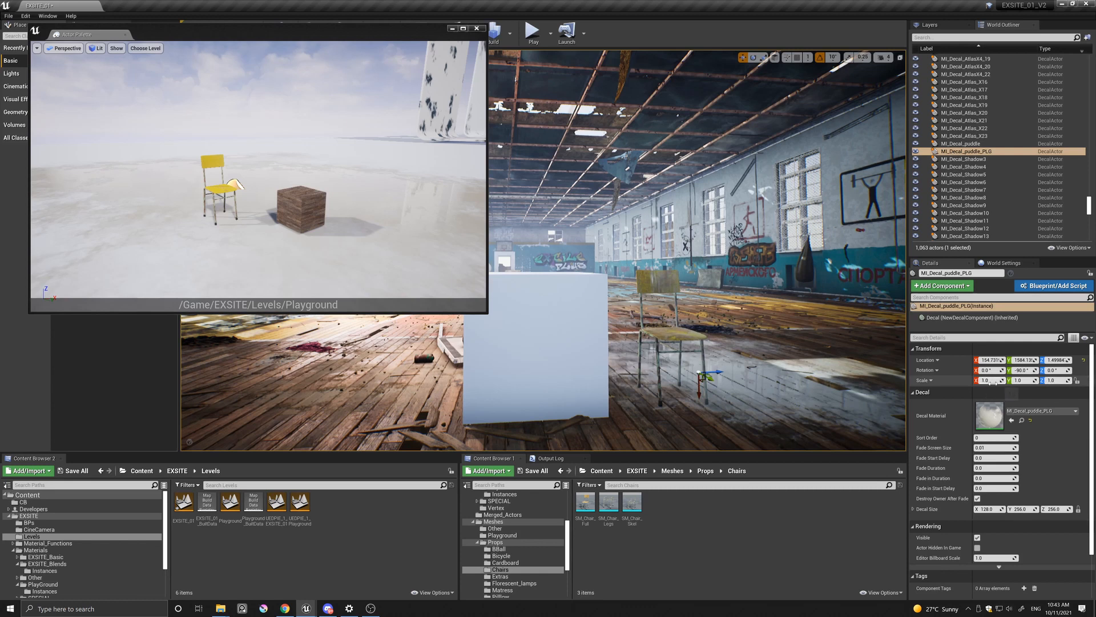
- Enter 0.8875 as Cube8's Z location to lift it higher off the floor
{"action": "type", "text": "0.8875"}
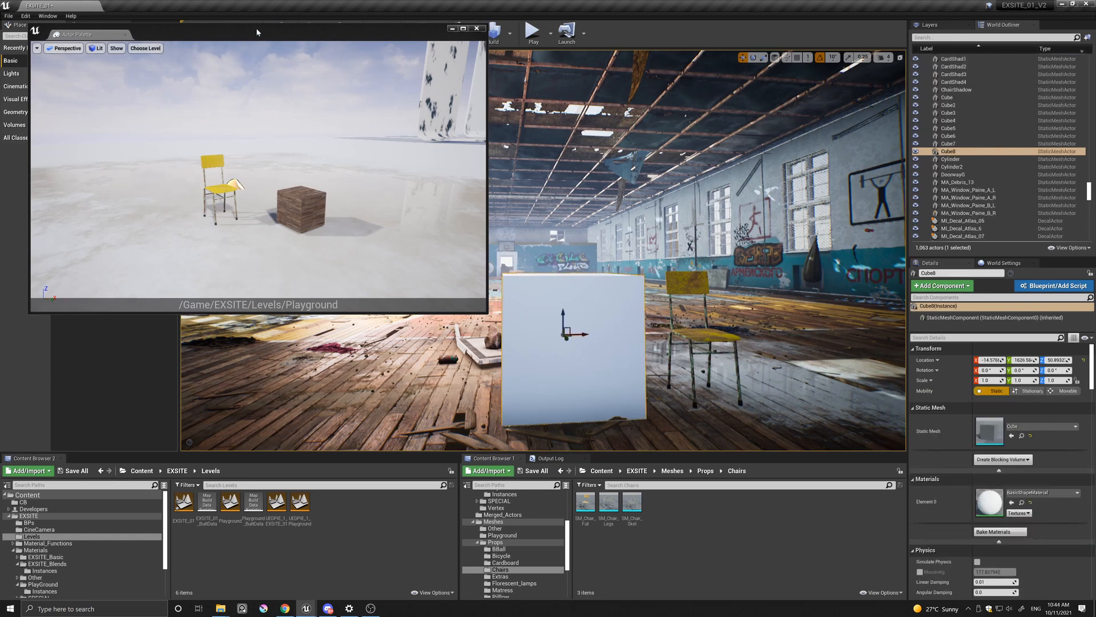
{"action": "left_click", "coordinate": [48, 16]}
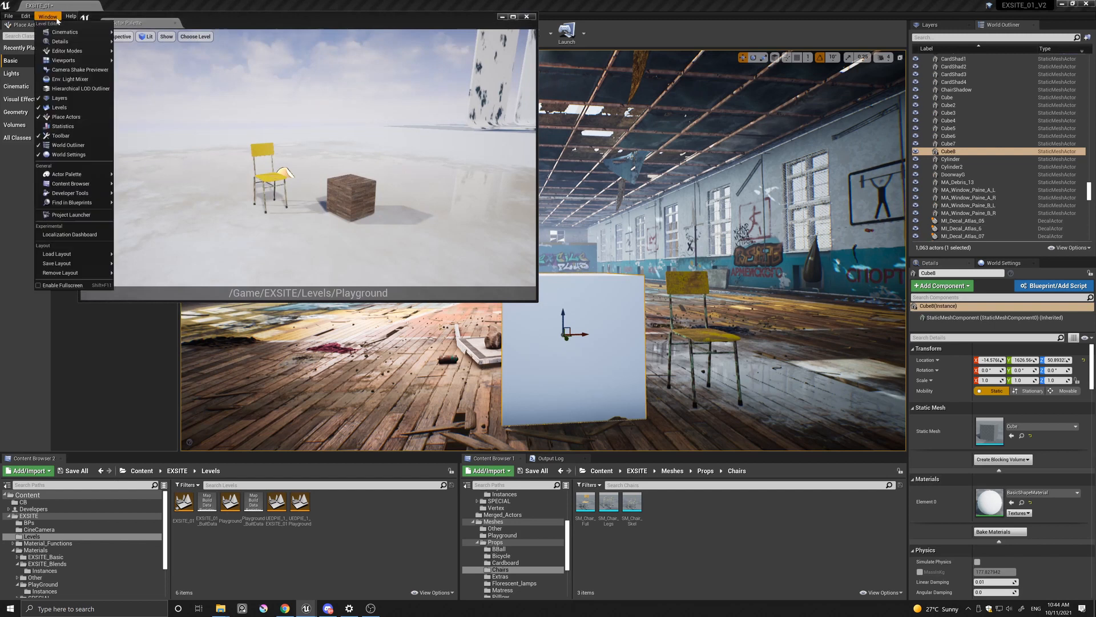
{"action": "mouse_move", "coordinate": [66, 173]}
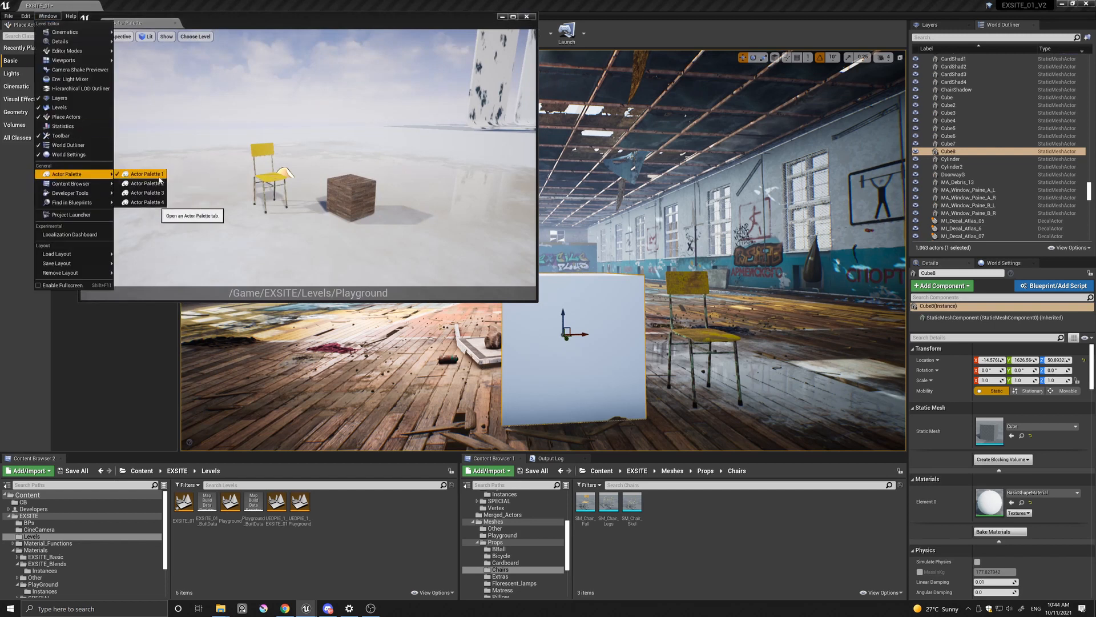
{"action": "left_click", "coordinate": [144, 192]}
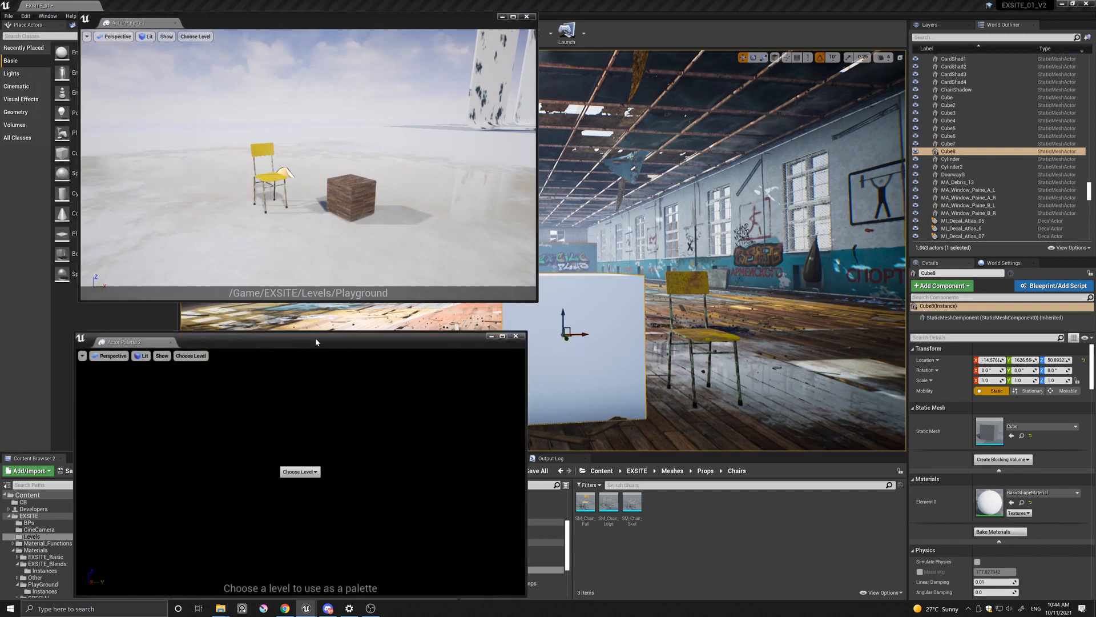
{"action": "left_click", "coordinate": [47, 15]}
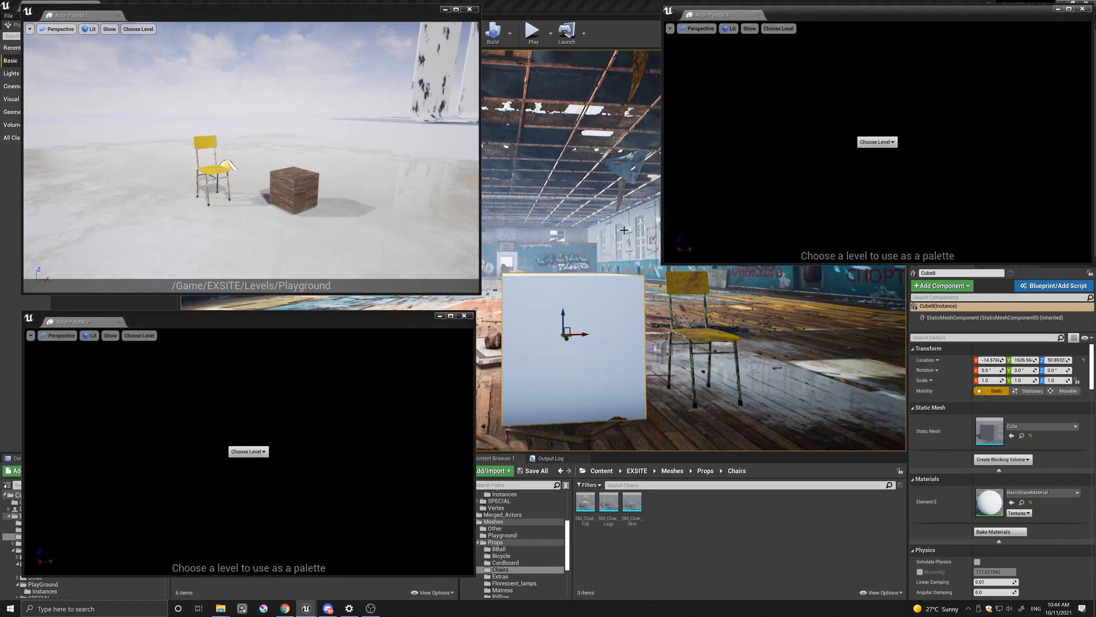
{"action": "mouse_move", "coordinate": [540, 270]}
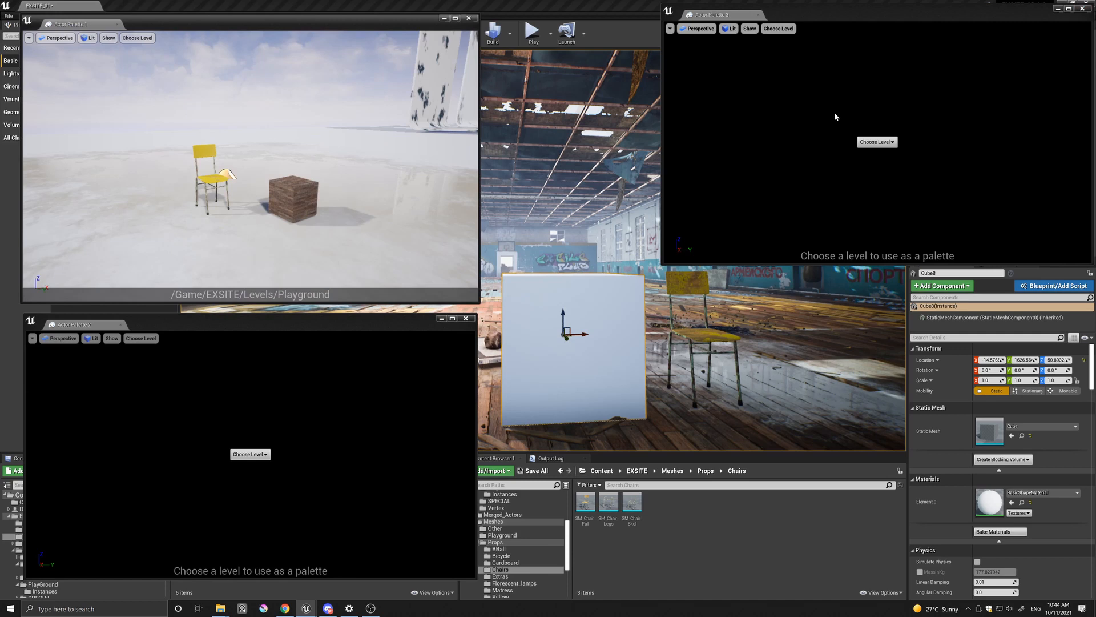
{"action": "mouse_move", "coordinate": [990, 12]}
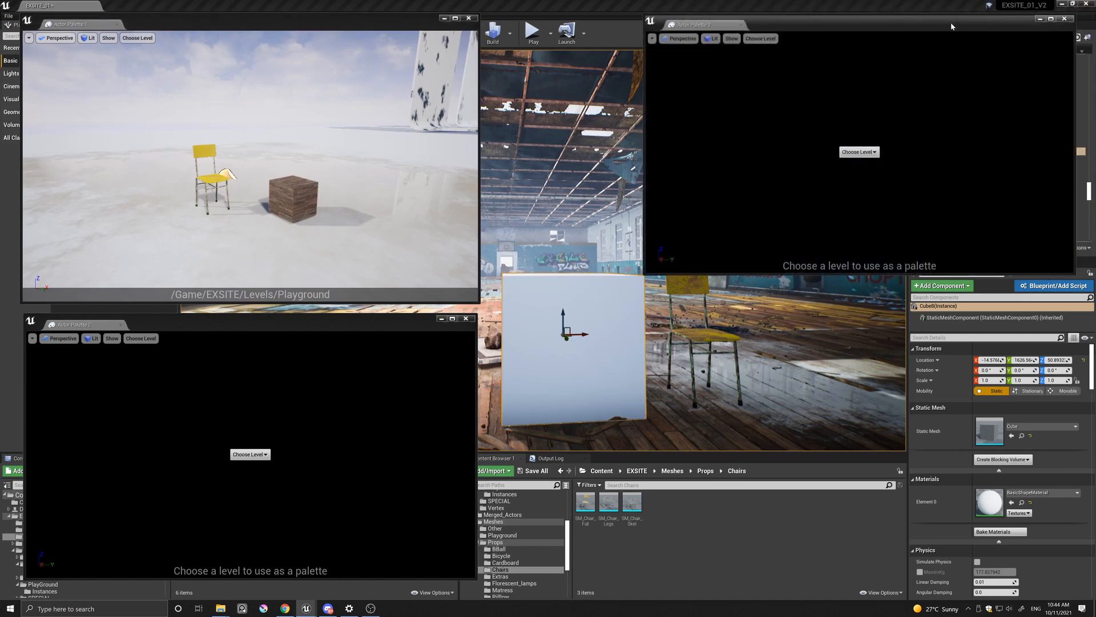
{"action": "mouse_move", "coordinate": [838, 98]}
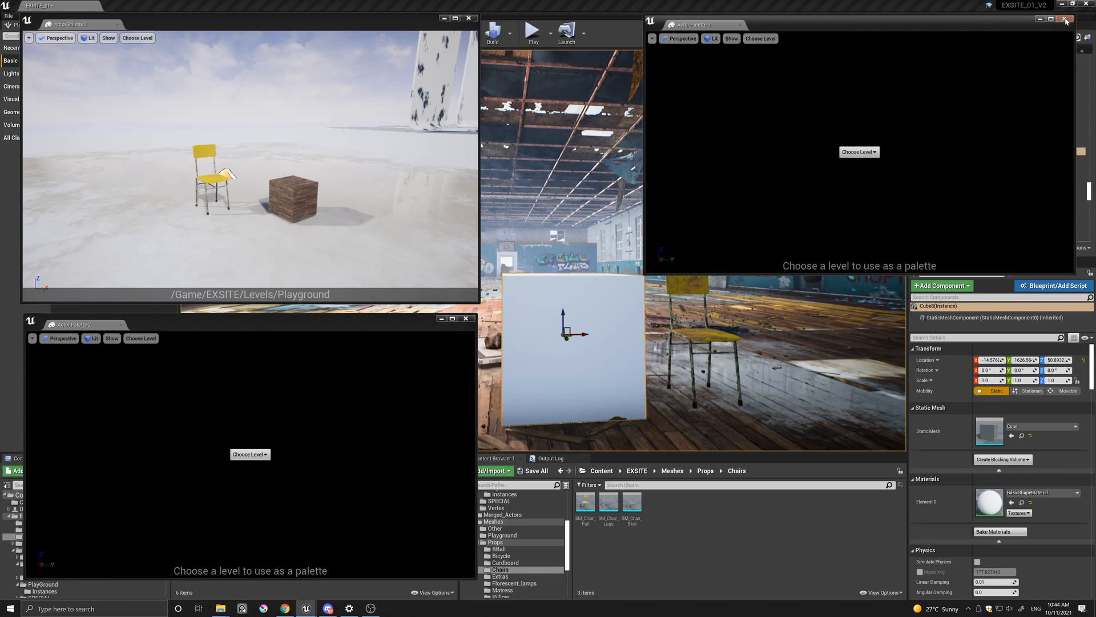
{"action": "left_click", "coordinate": [1080, 20]}
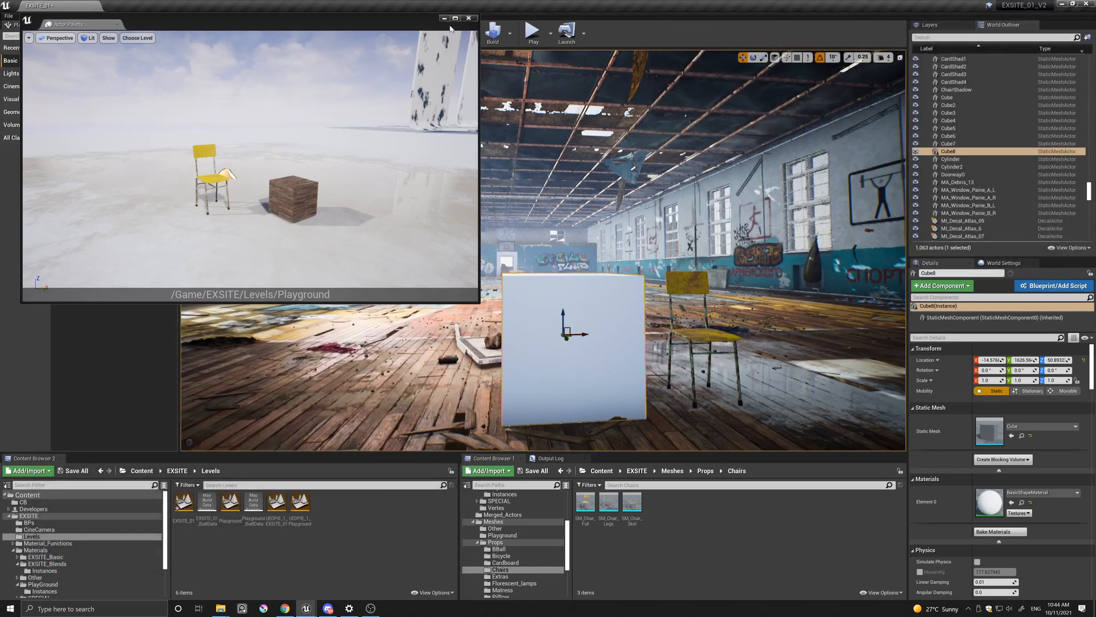